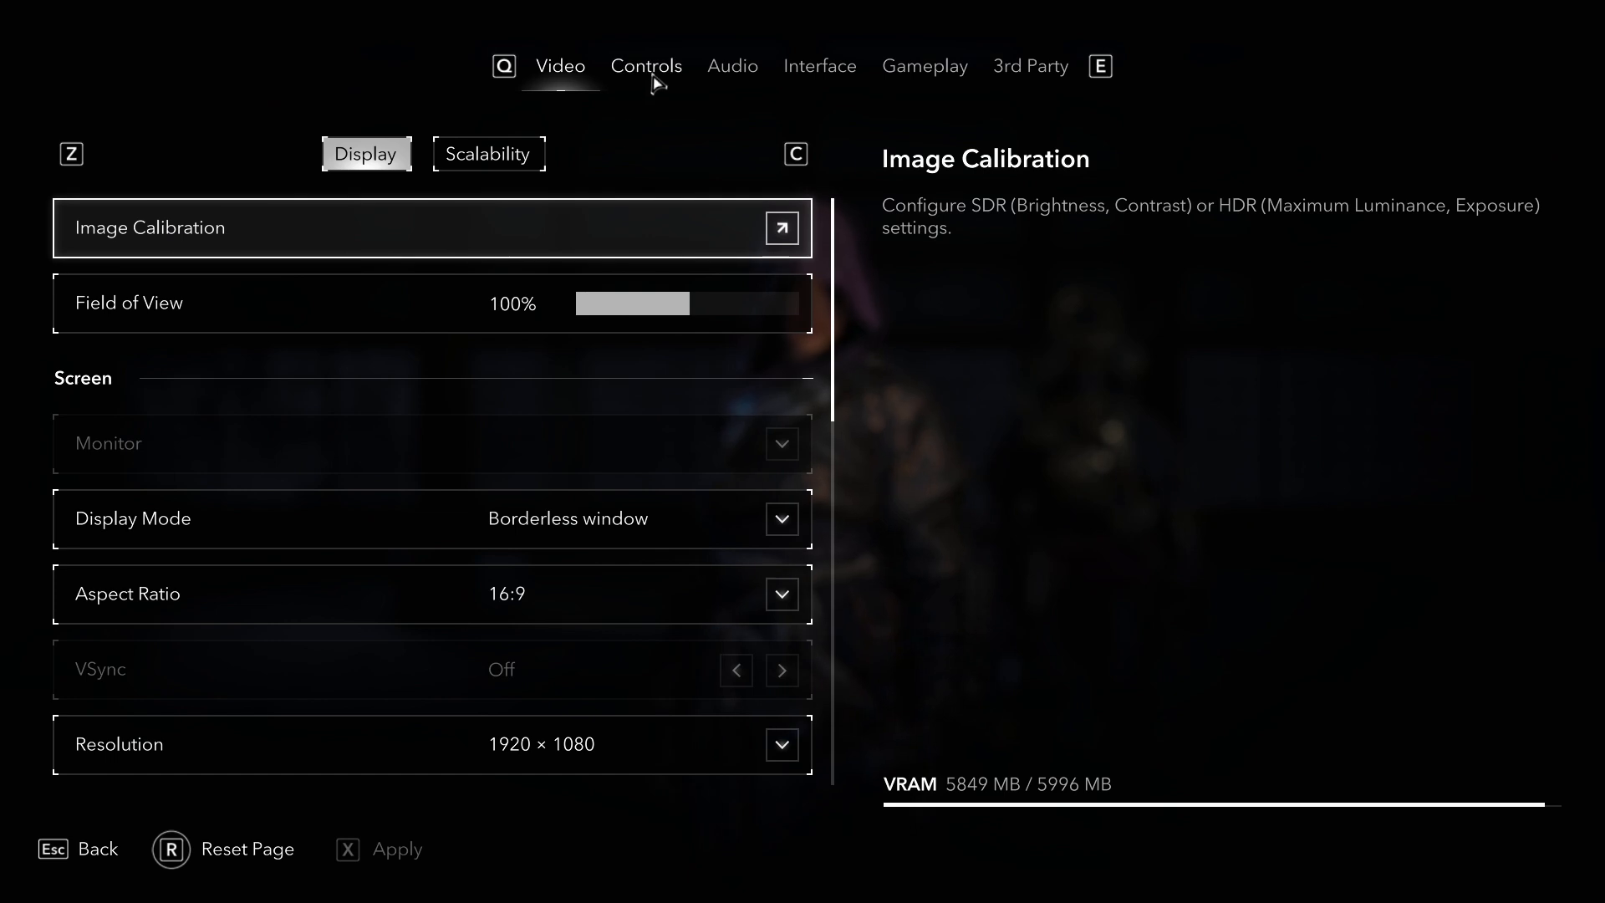
- Open the Controls settings and show the Mouse & Keyboard bindings page
left_click(646, 65)
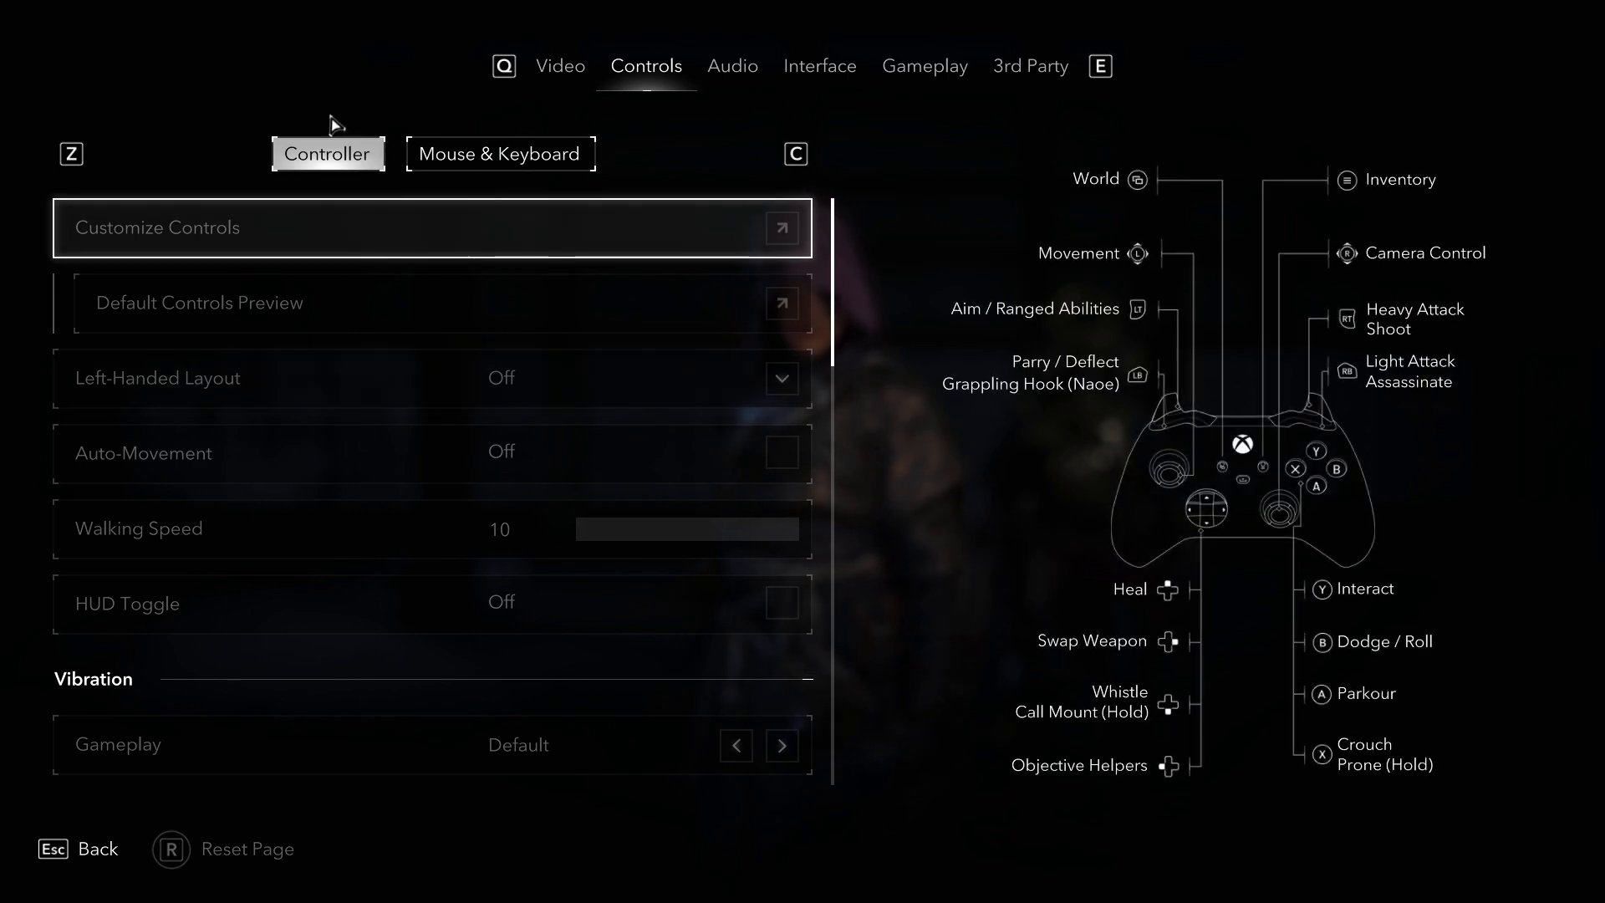
mouse_move(352, 178)
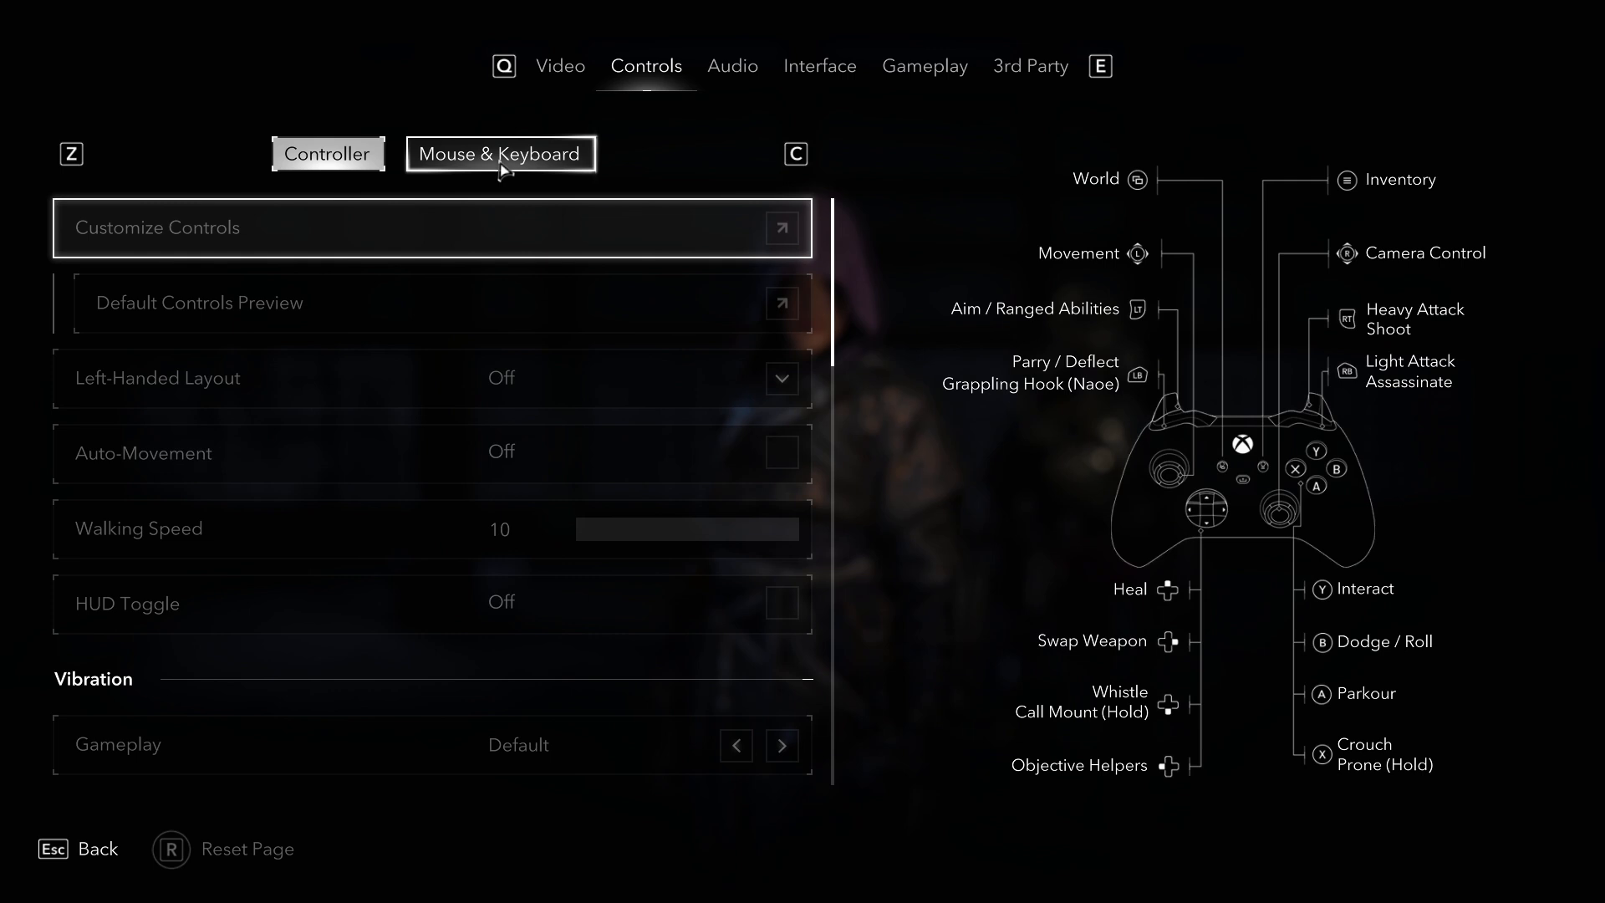
left_click(500, 153)
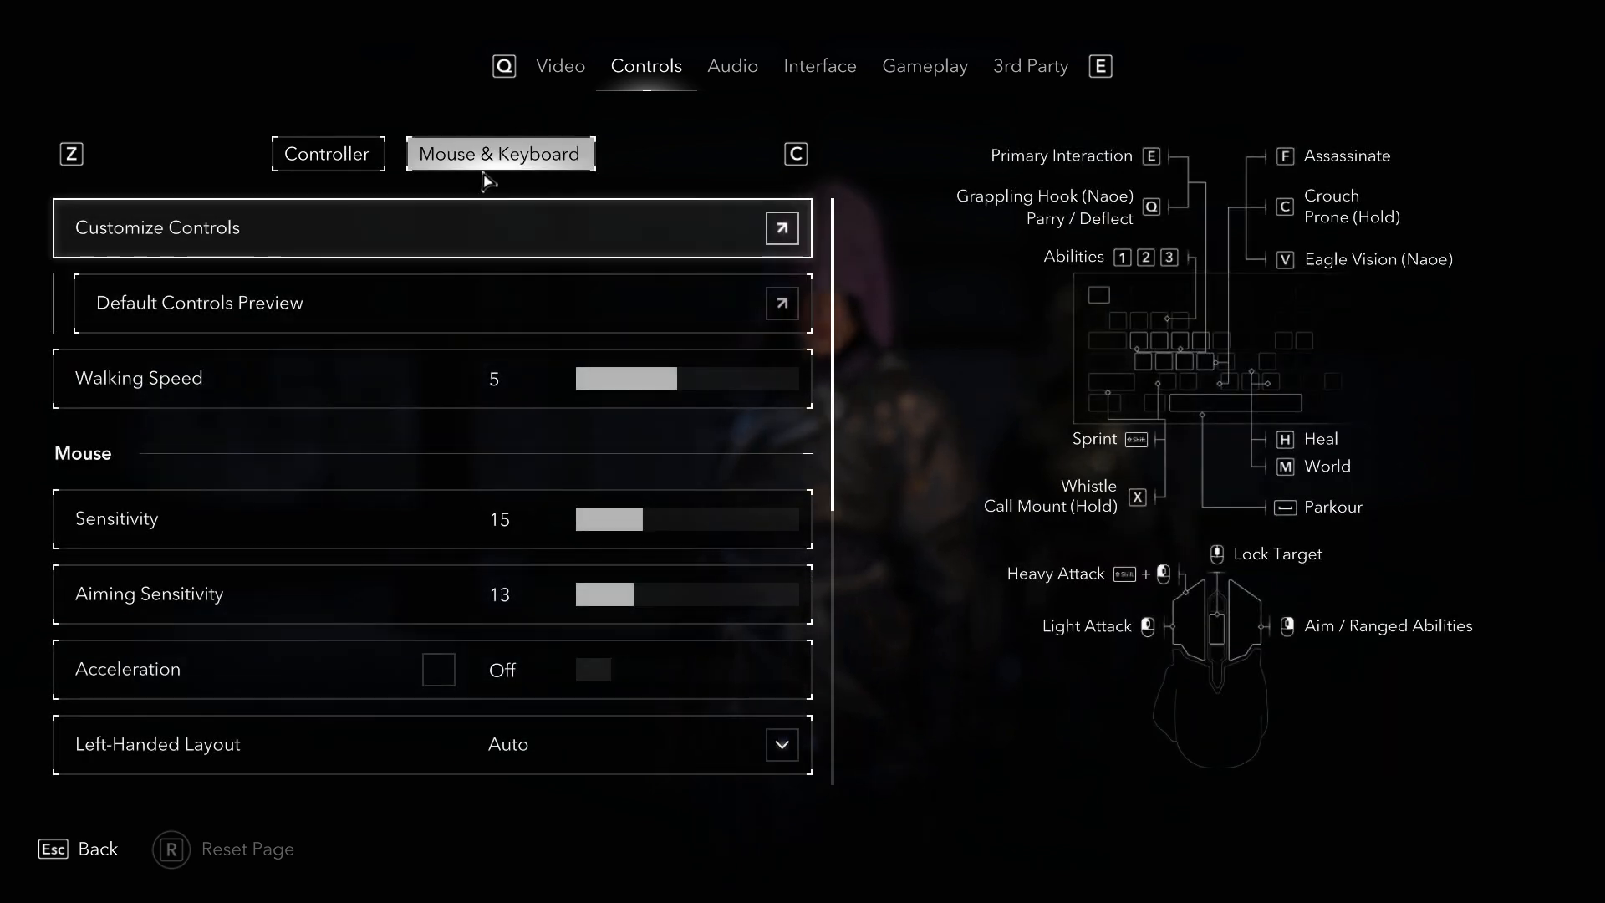
mouse_move(530, 218)
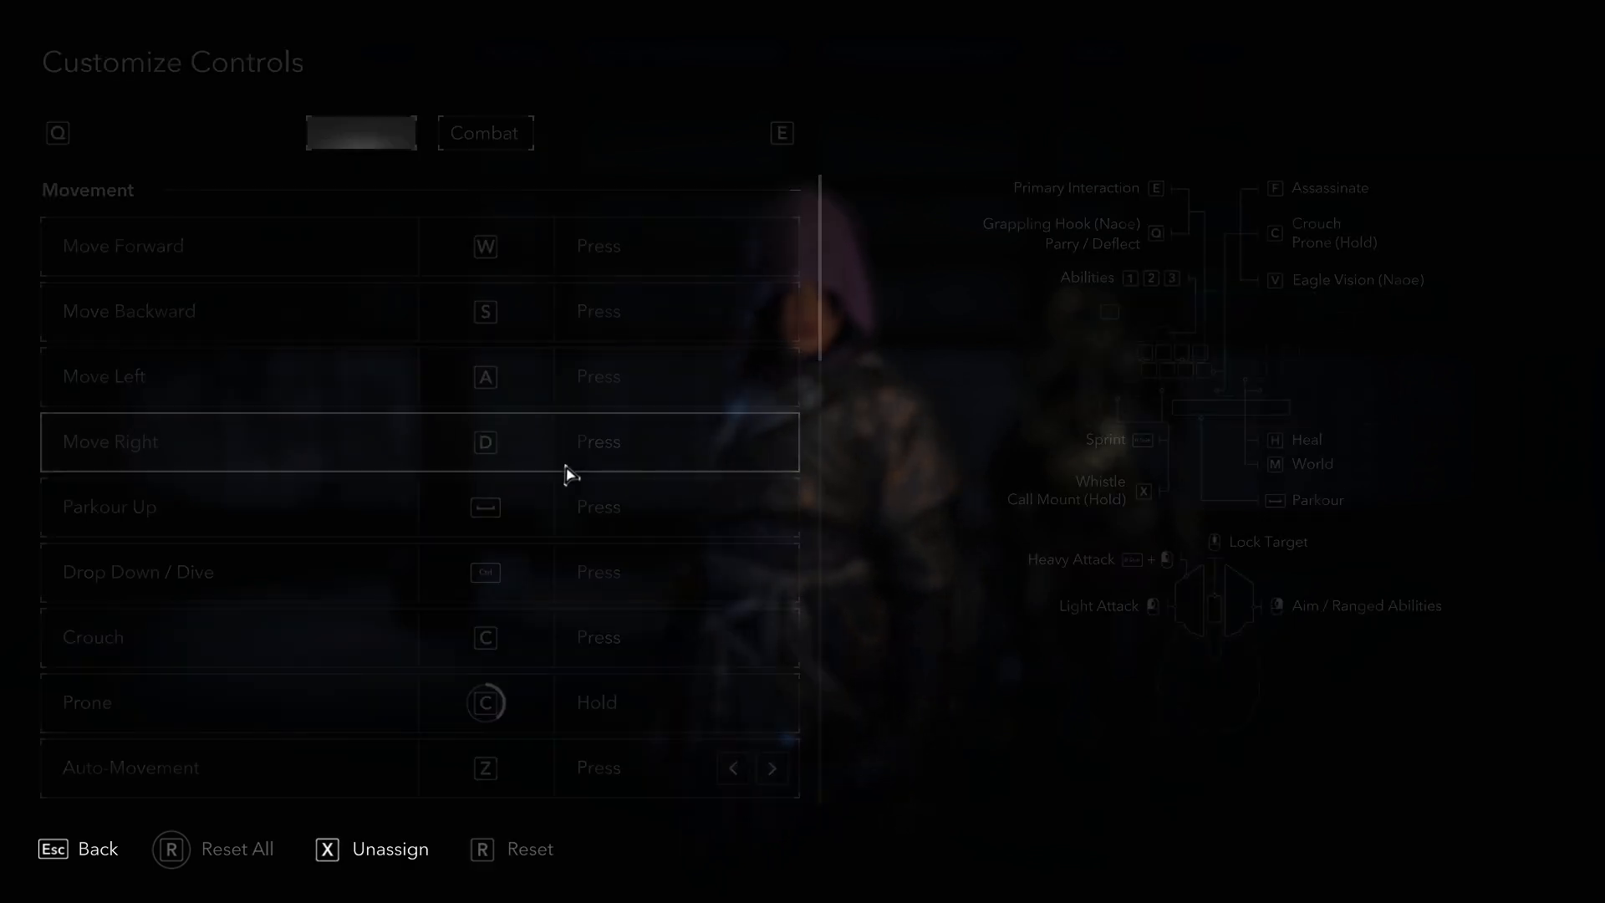
left_click(361, 133)
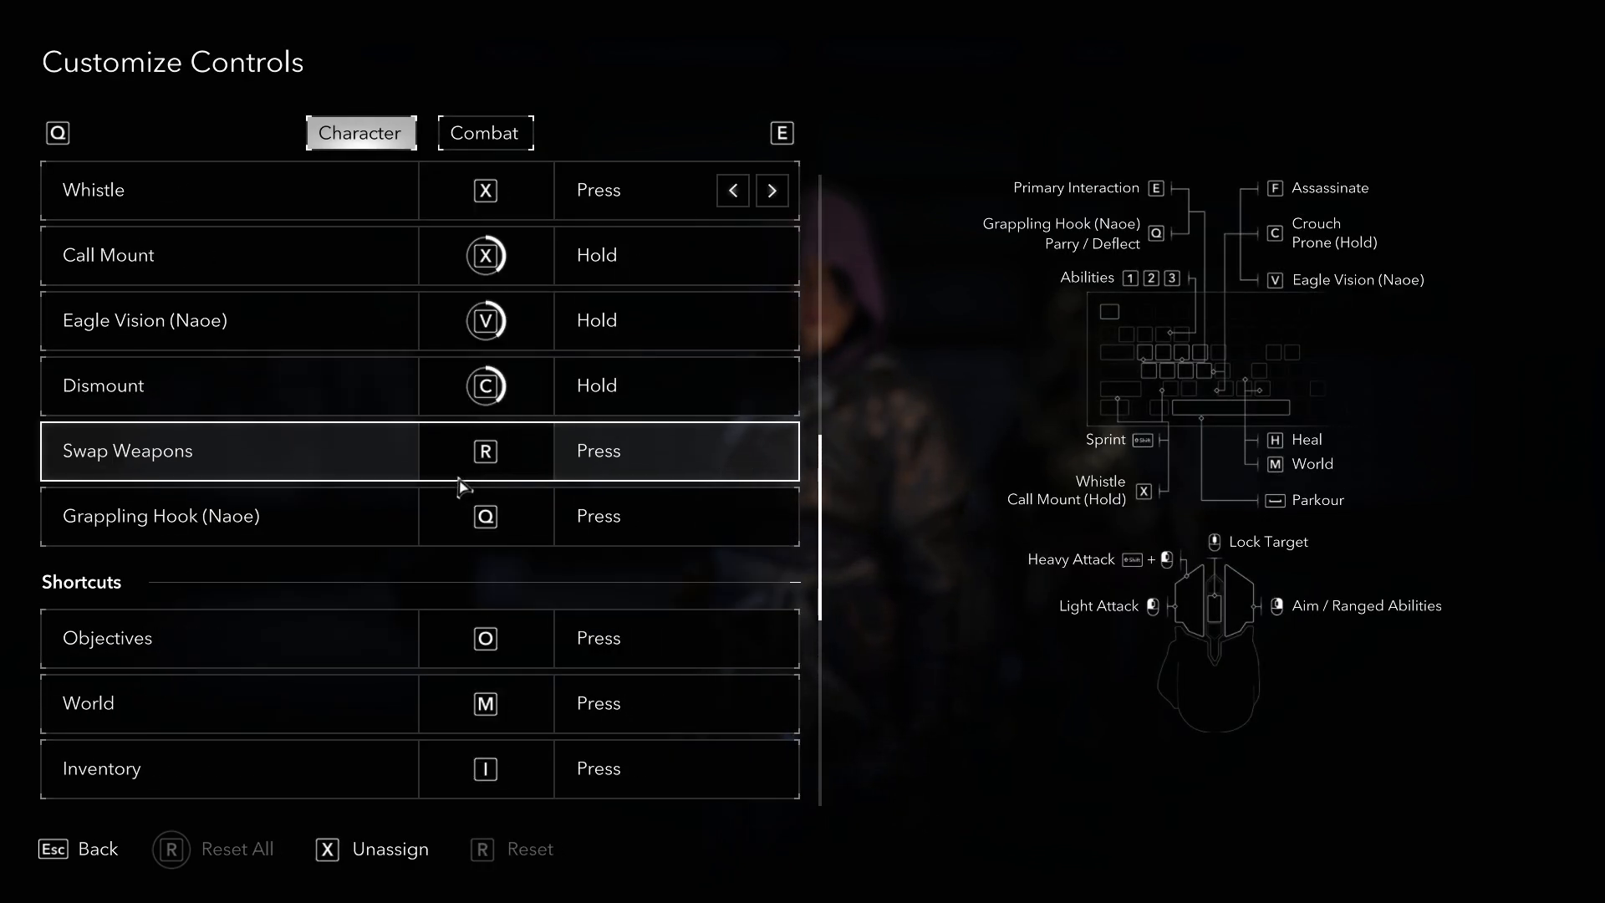
scroll("up", 3)
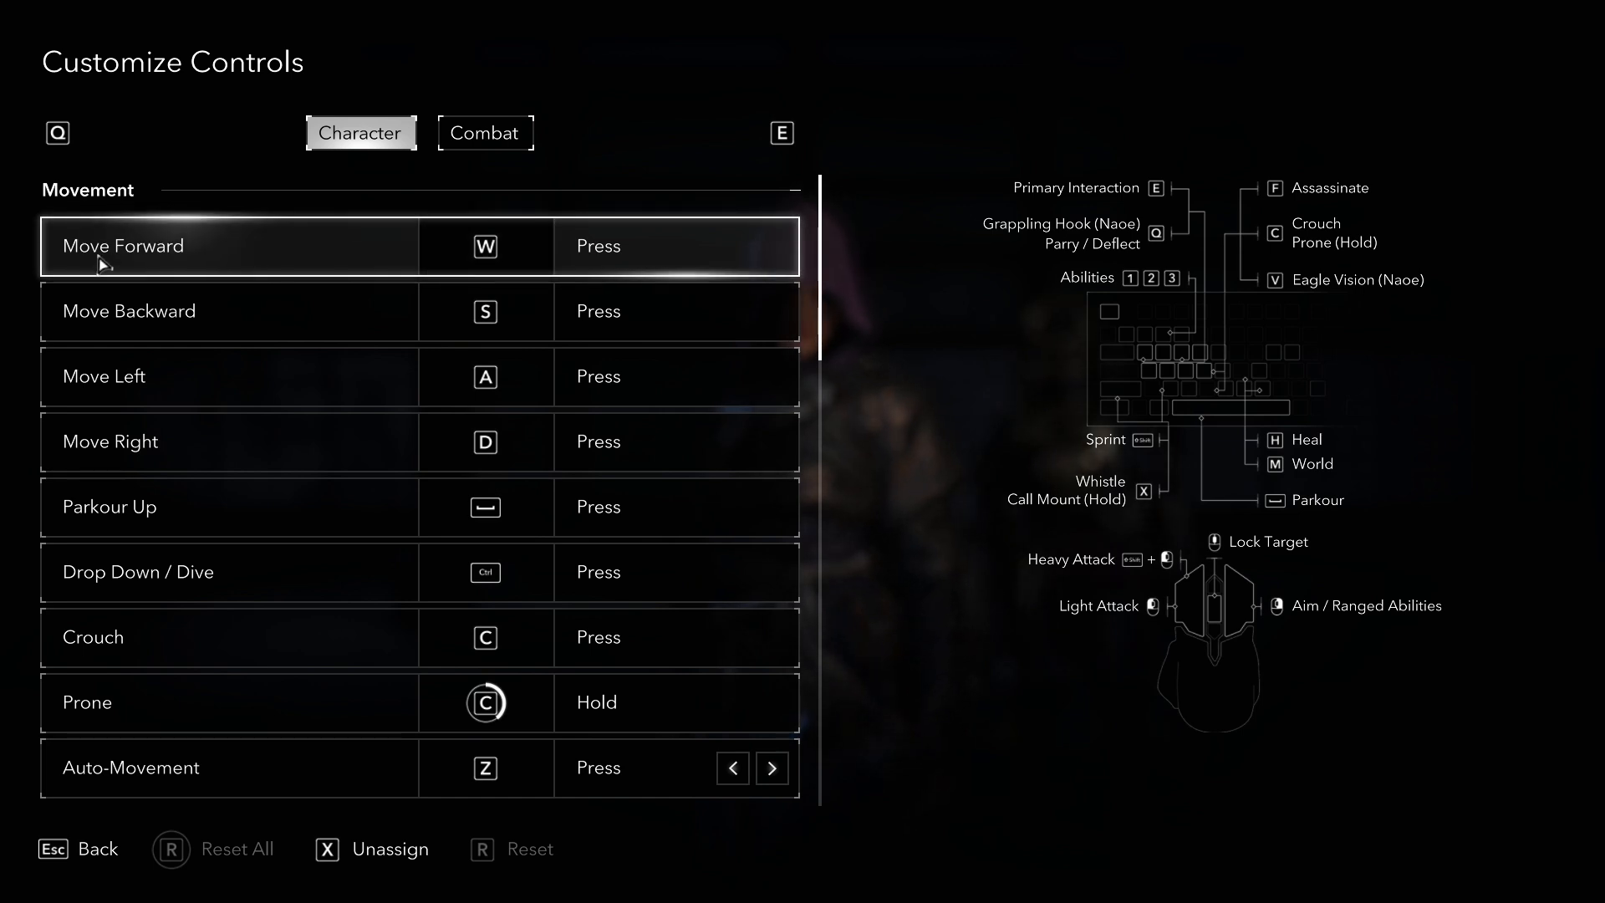
mouse_move(430, 256)
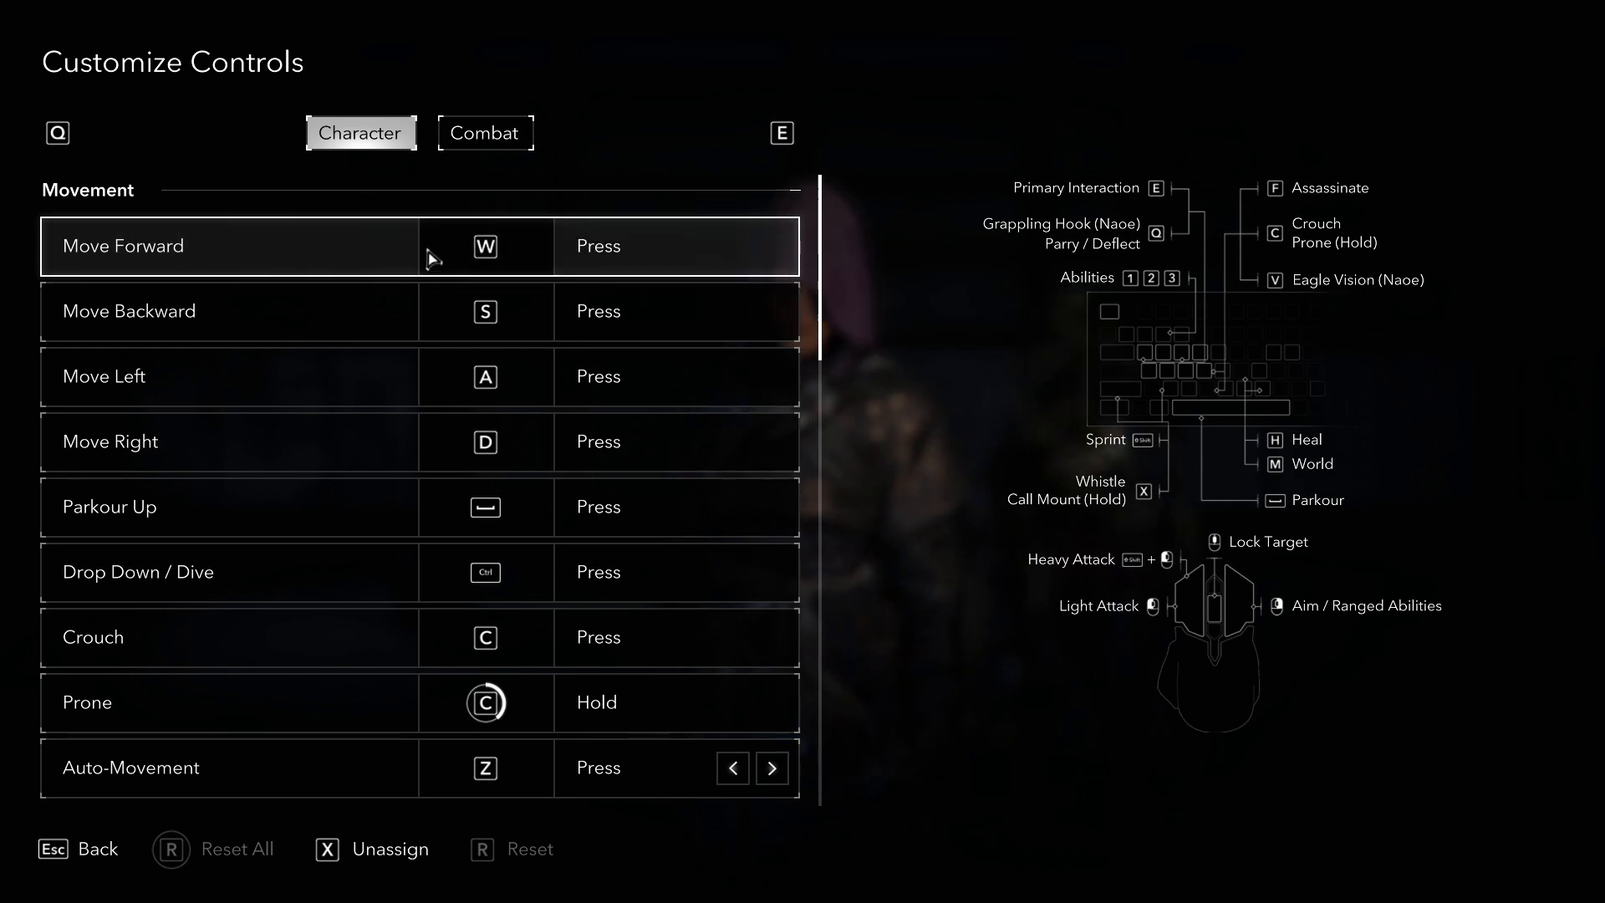
mouse_move(521, 262)
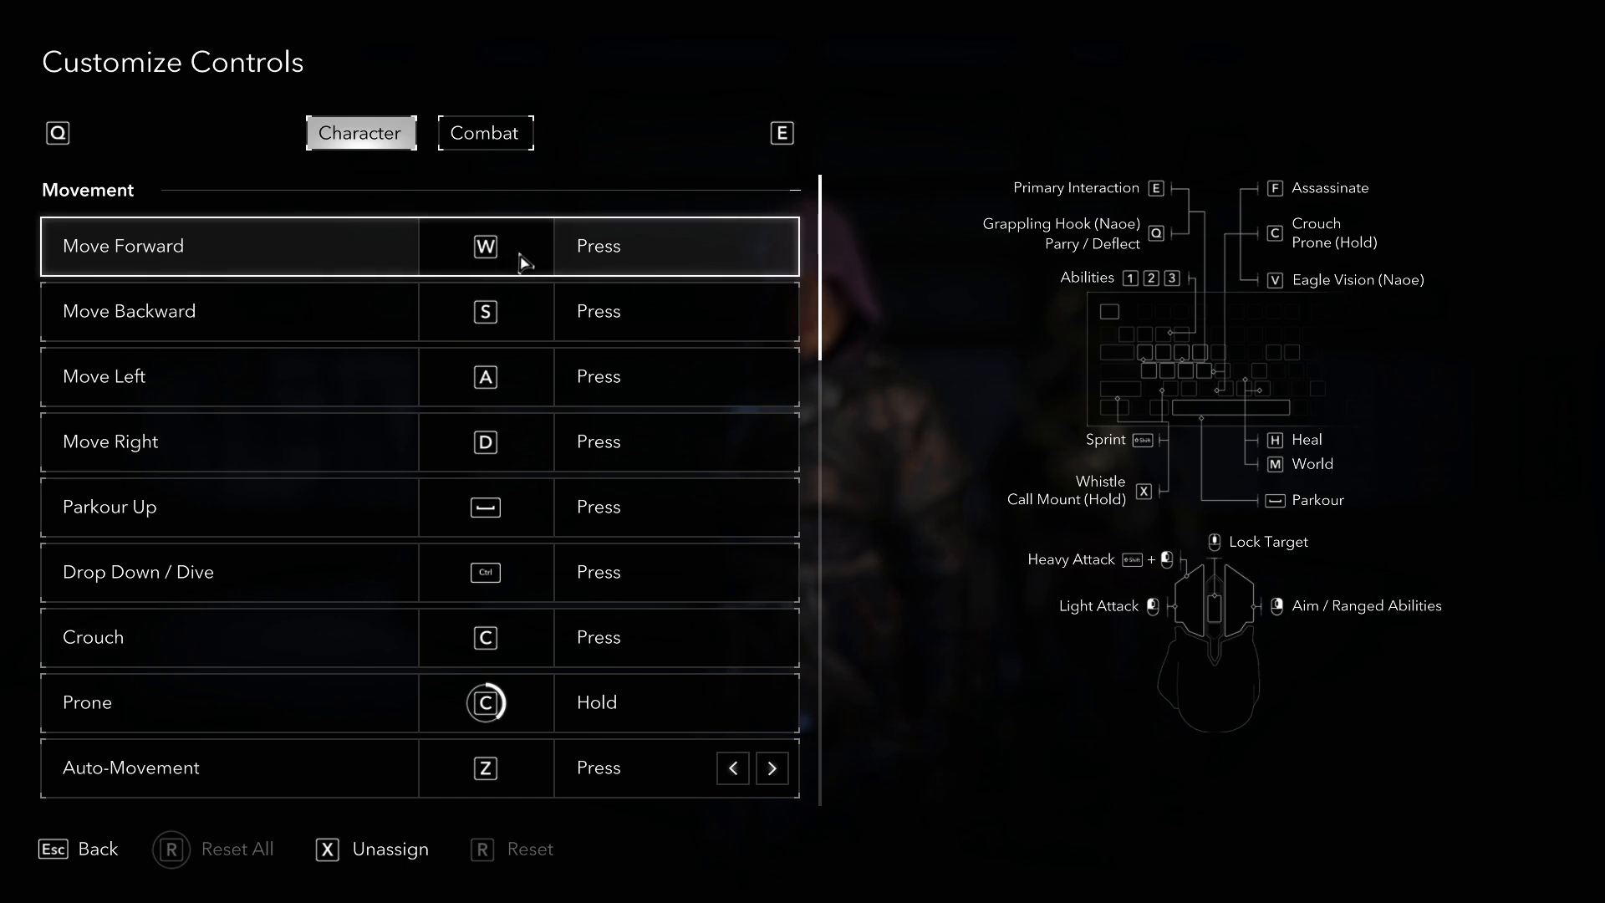
mouse_move(556, 262)
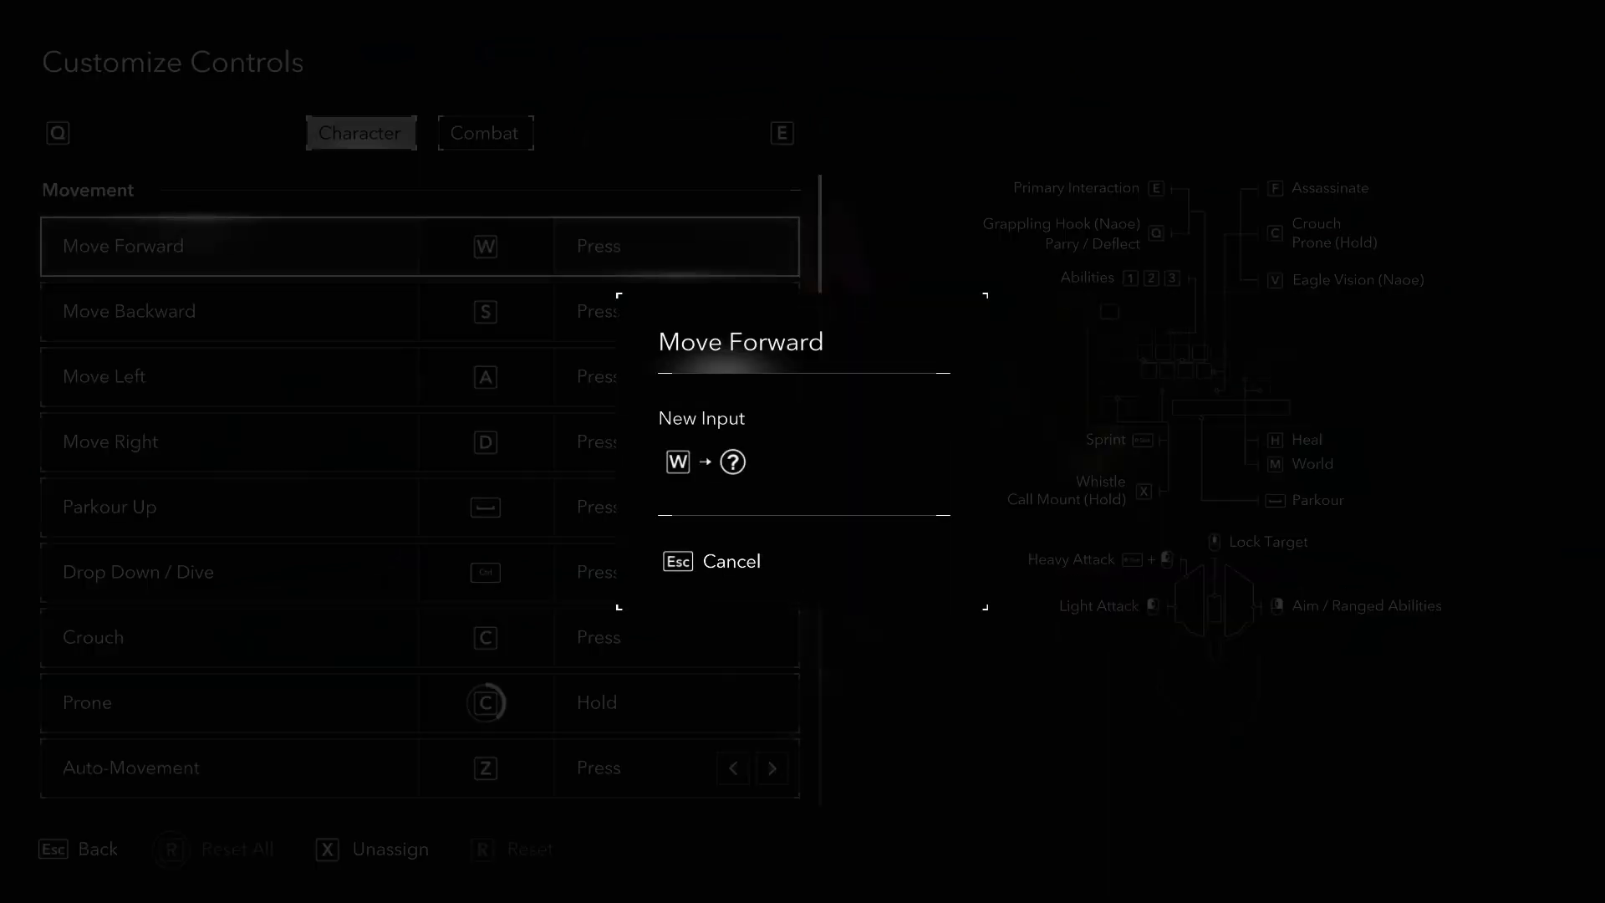
key("l")
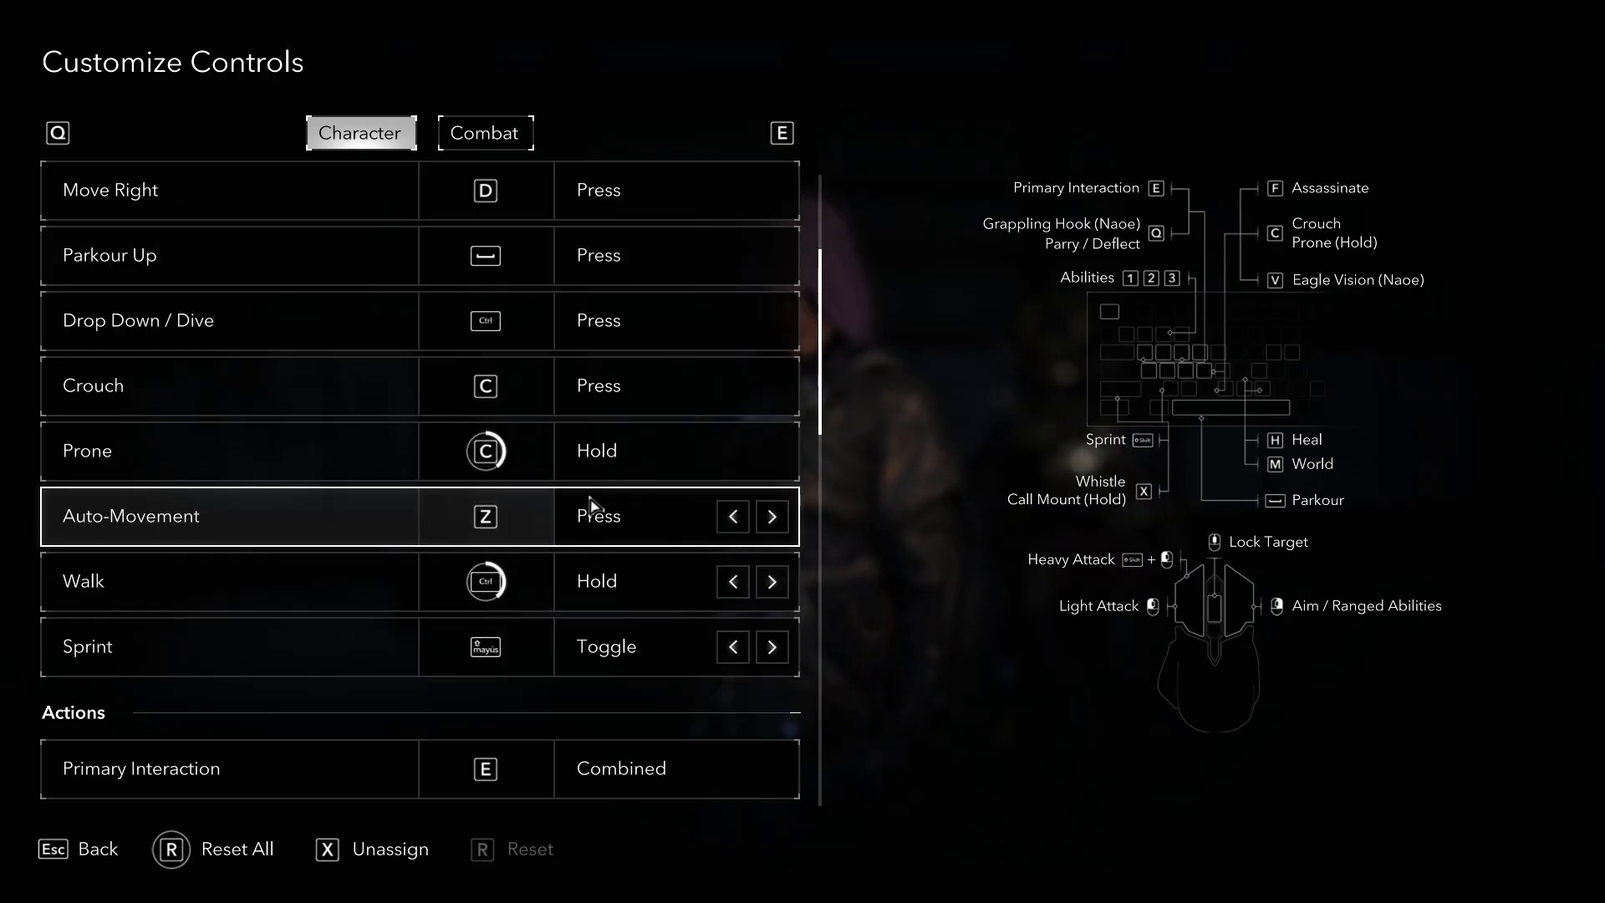
- Browse the Character list, then view the Combat attack, ability and tool bindings
scroll("up", 3)
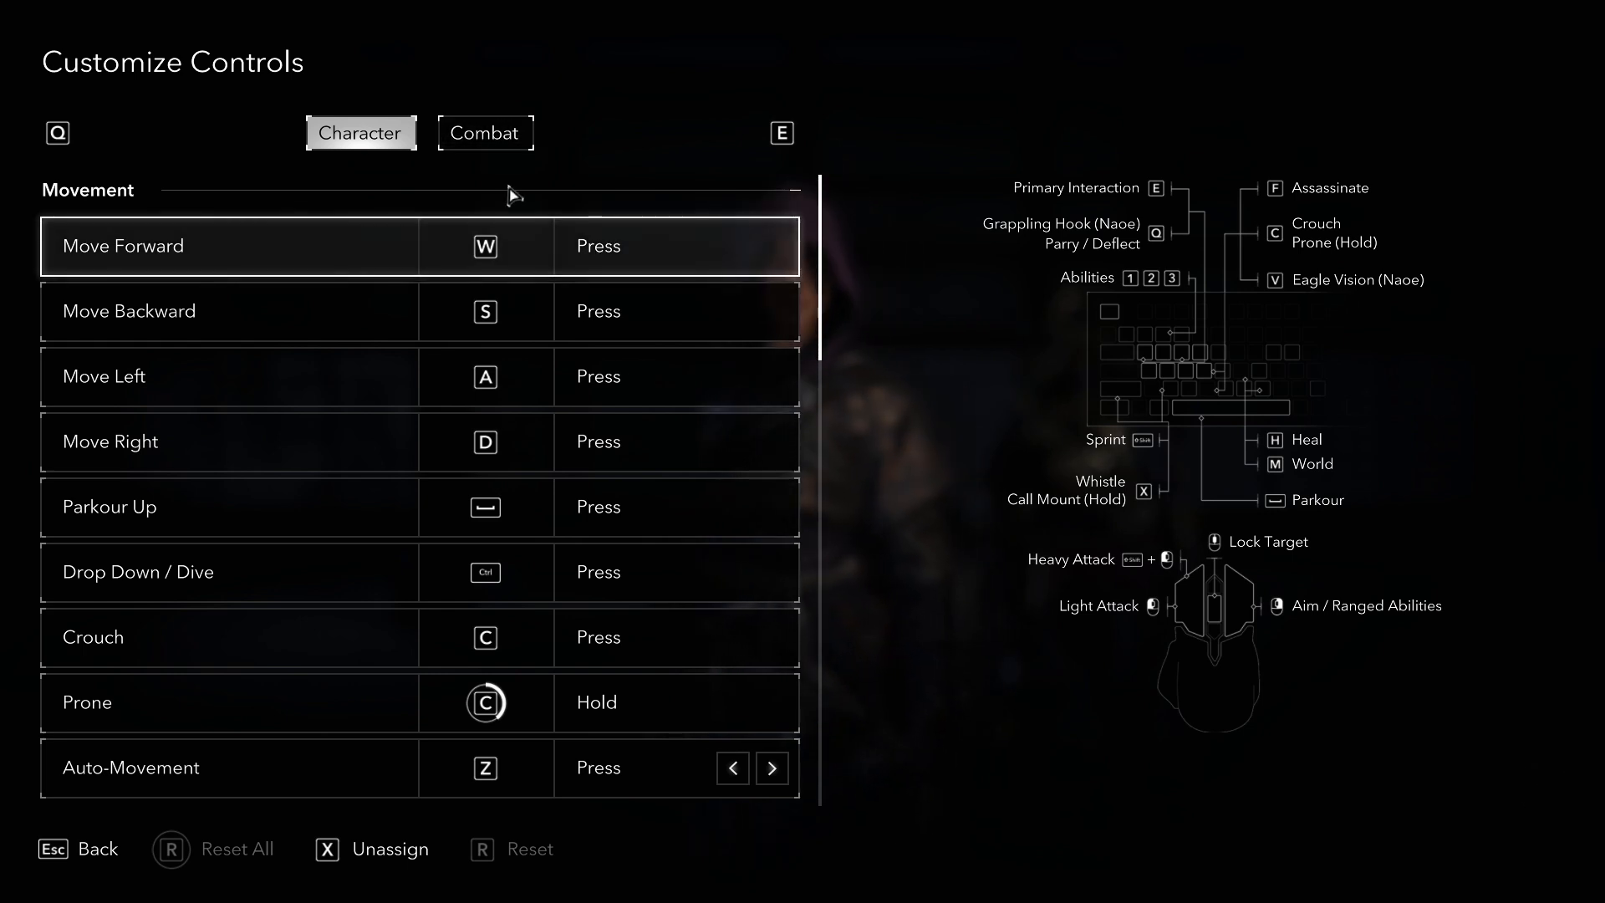
scroll("down", 3)
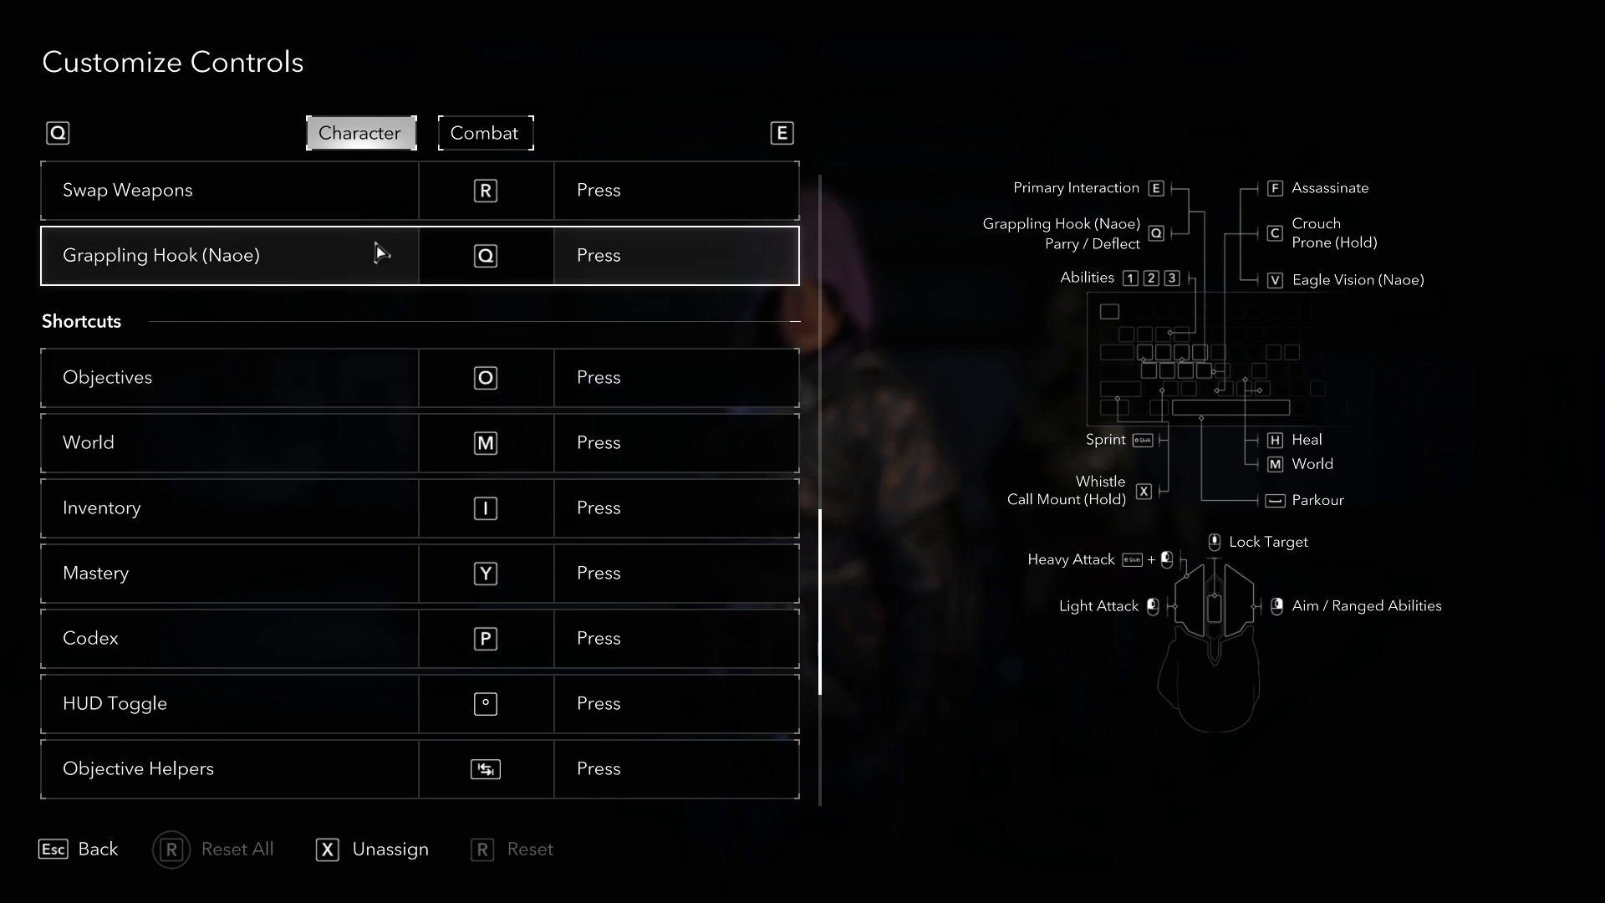
left_click(485, 133)
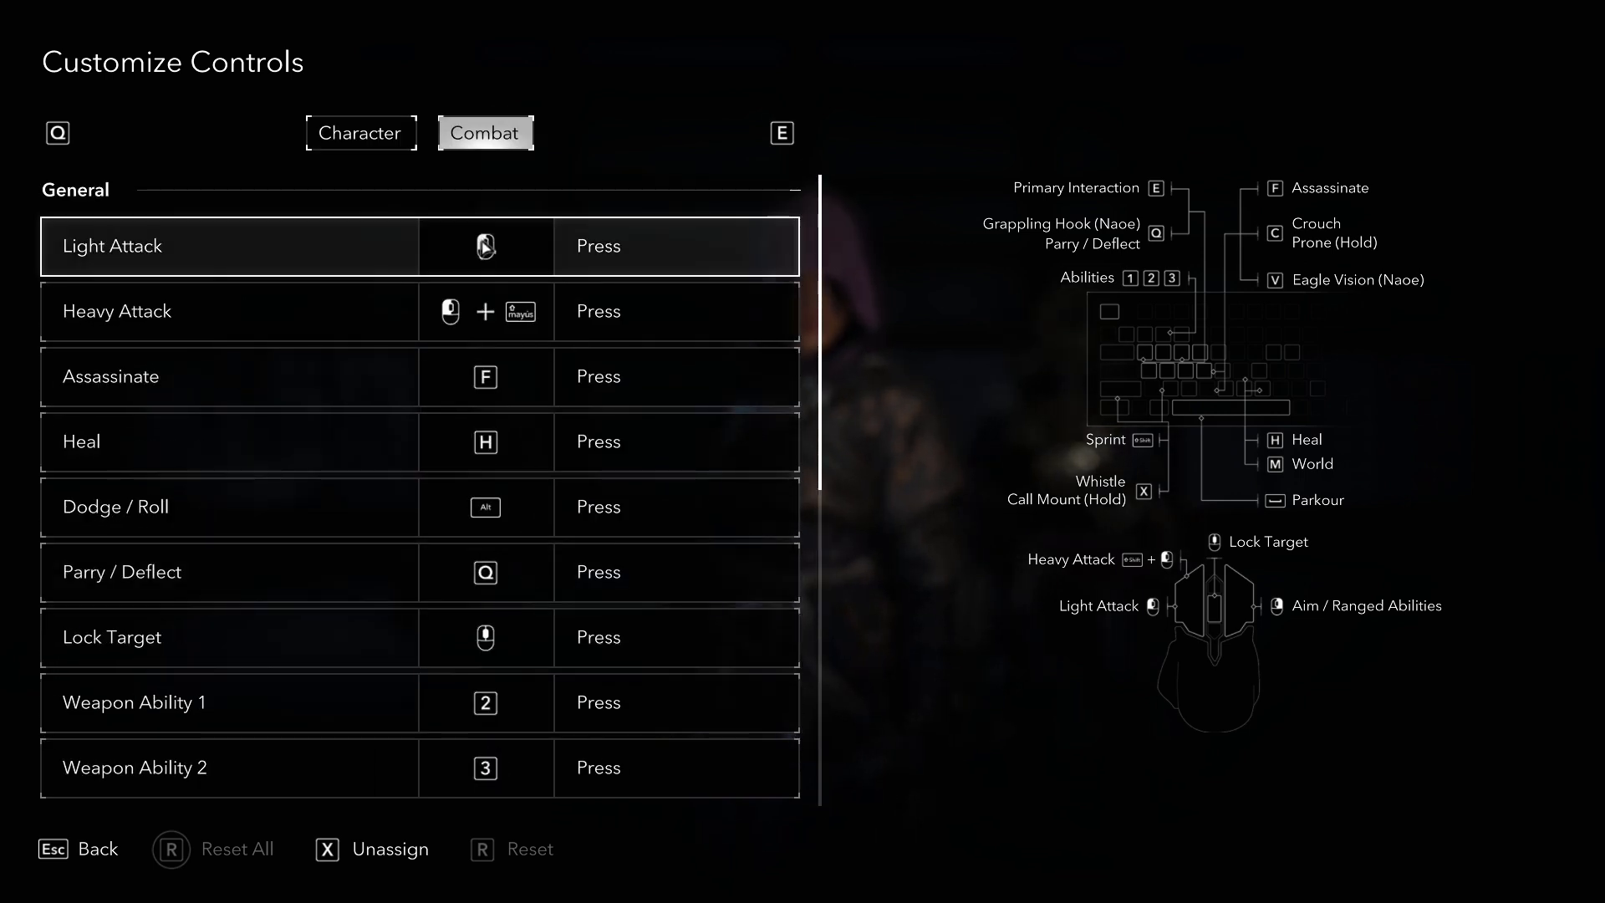
scroll("down", 3)
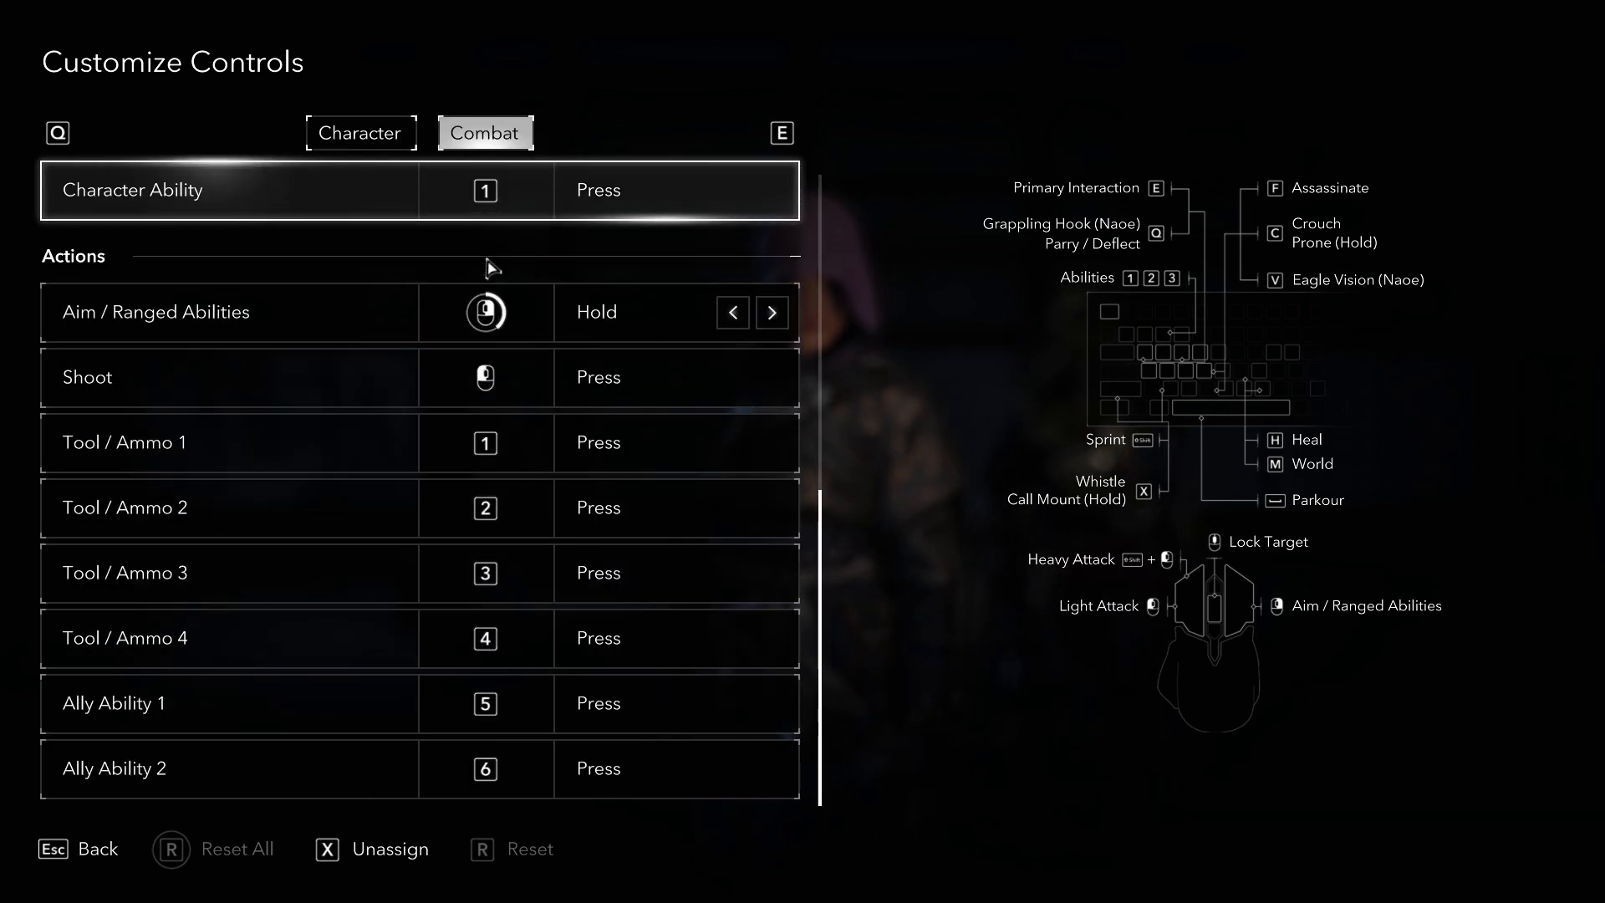